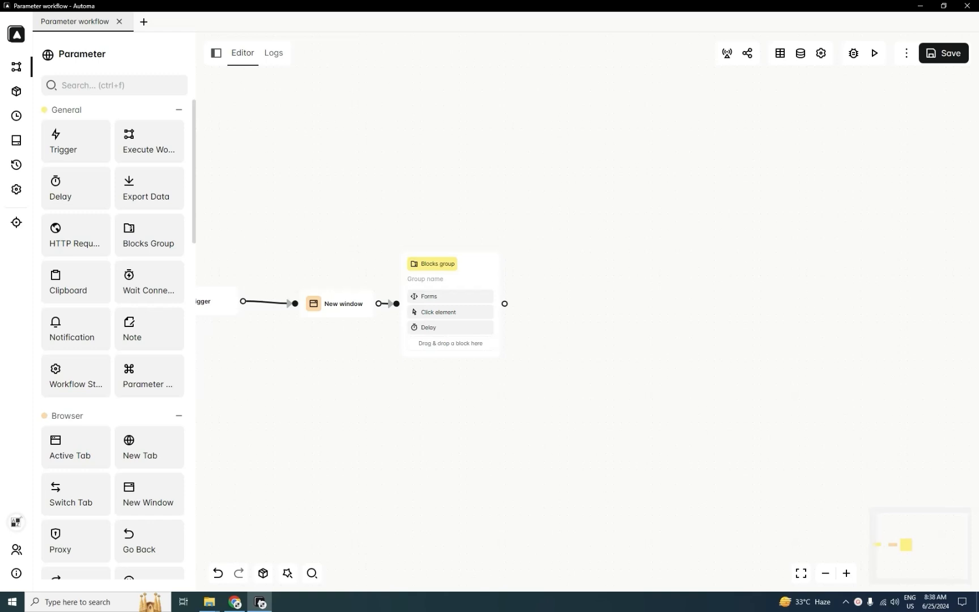
{"action": "mouse_move", "coordinate": [671, 427]}
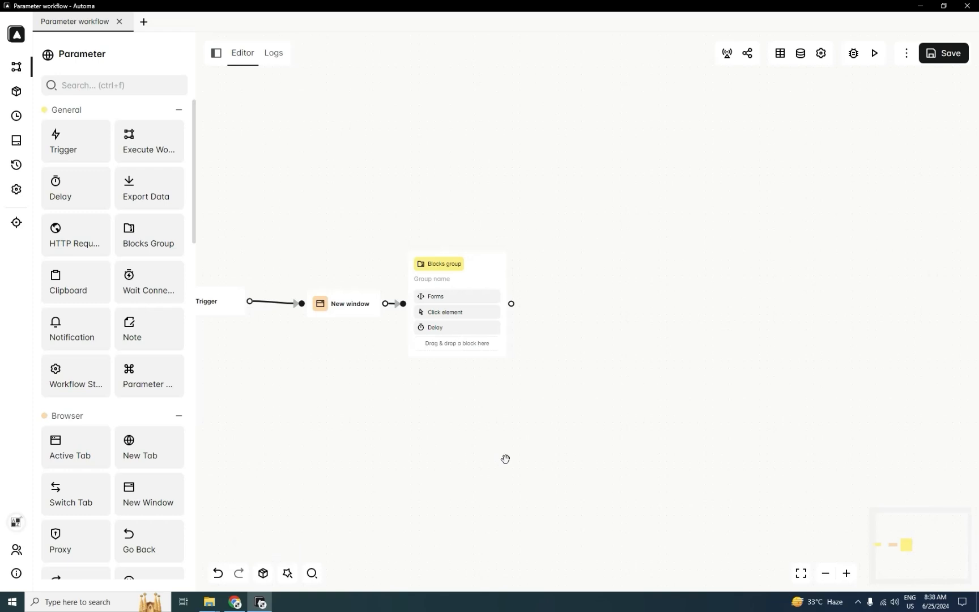
- Select the New window block in the workflow
{"action": "left_click", "coordinate": [350, 304]}
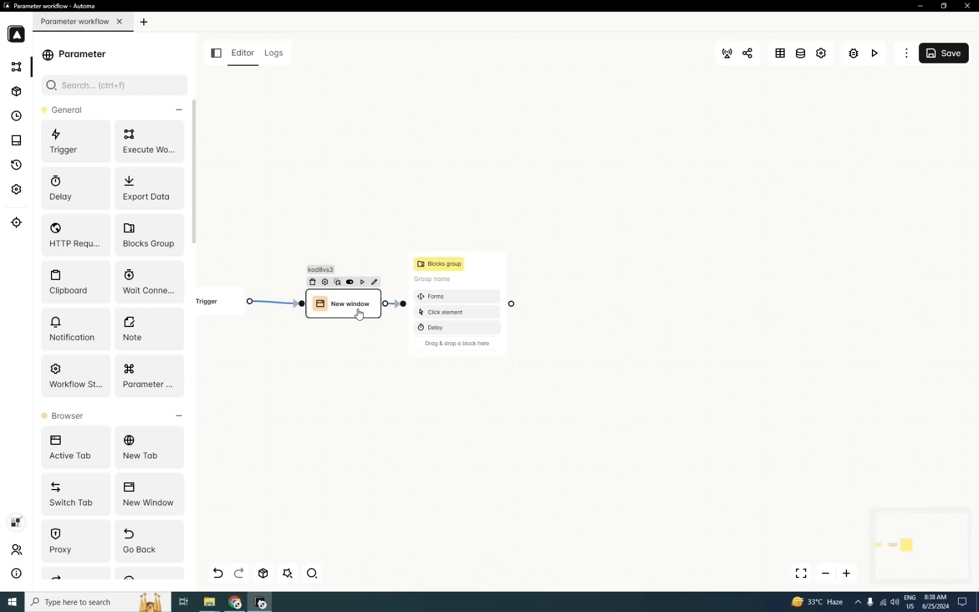
{"action": "mouse_move", "coordinate": [356, 312]}
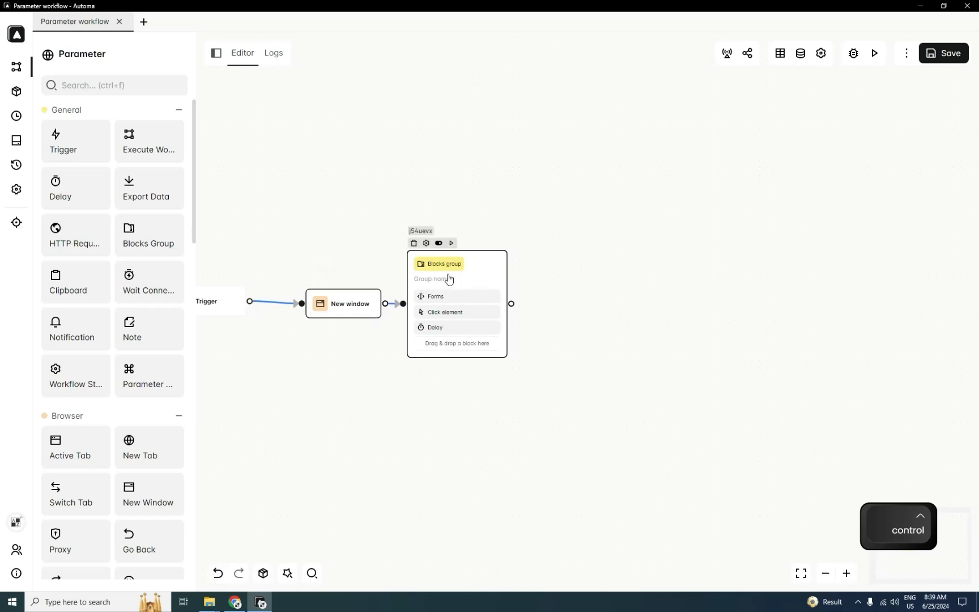
{"action": "mouse_move", "coordinate": [493, 273]}
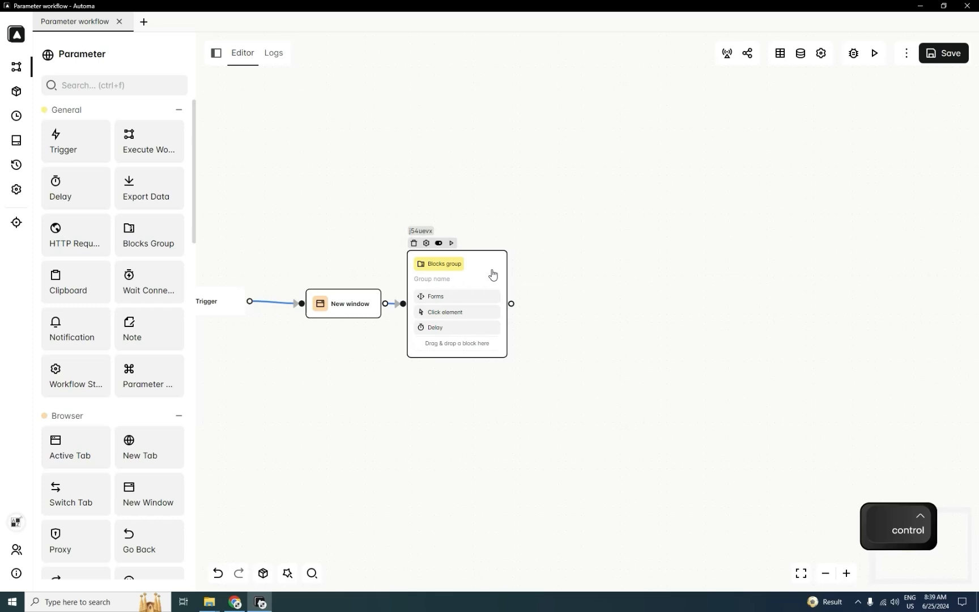
{"action": "mouse_move", "coordinate": [399, 314]}
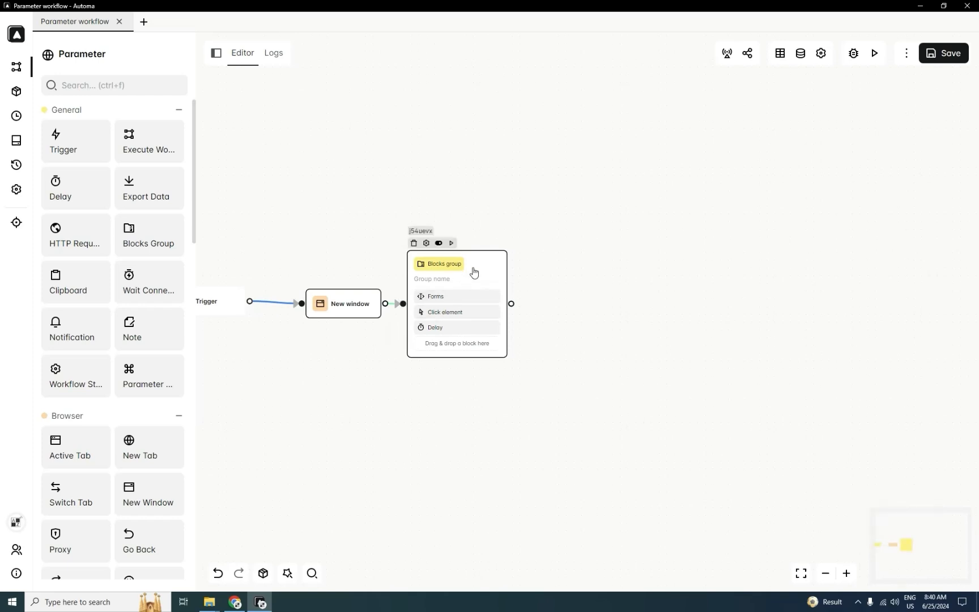
- Save the selected blocks as the 'google' package and show the packages list
{"action": "right_click", "coordinate": [455, 264]}
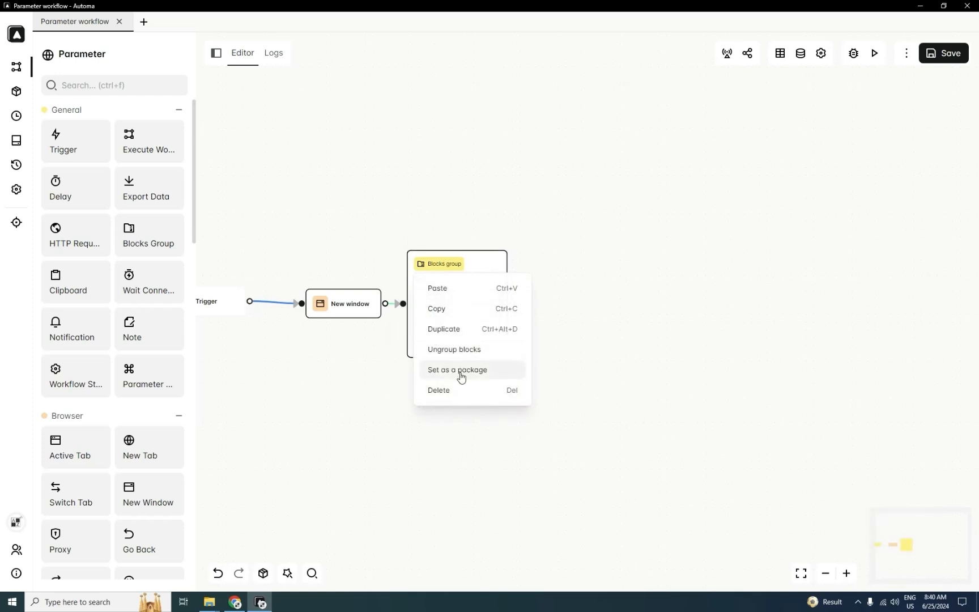
{"action": "left_click", "coordinate": [458, 369]}
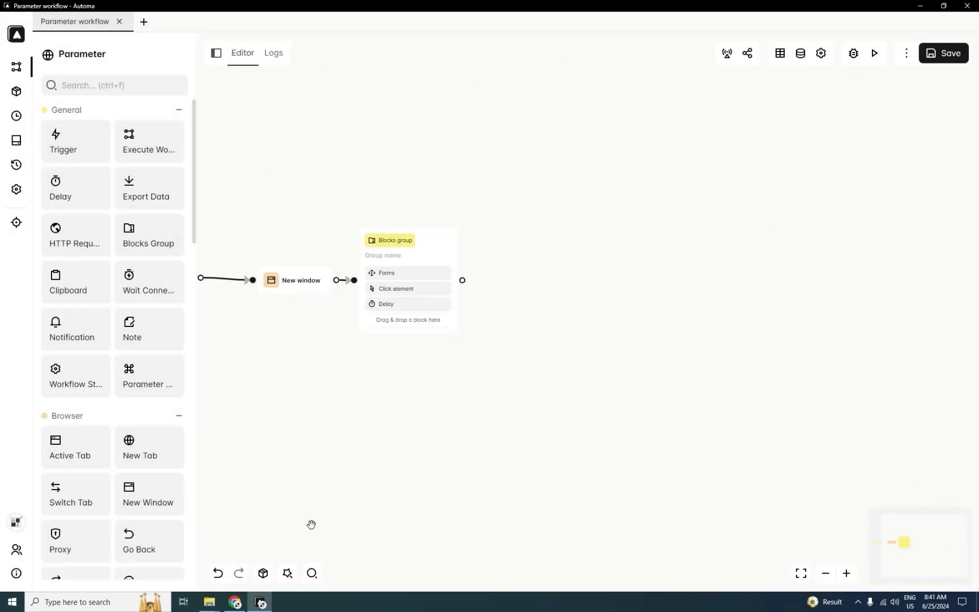
{"action": "mouse_move", "coordinate": [266, 565]}
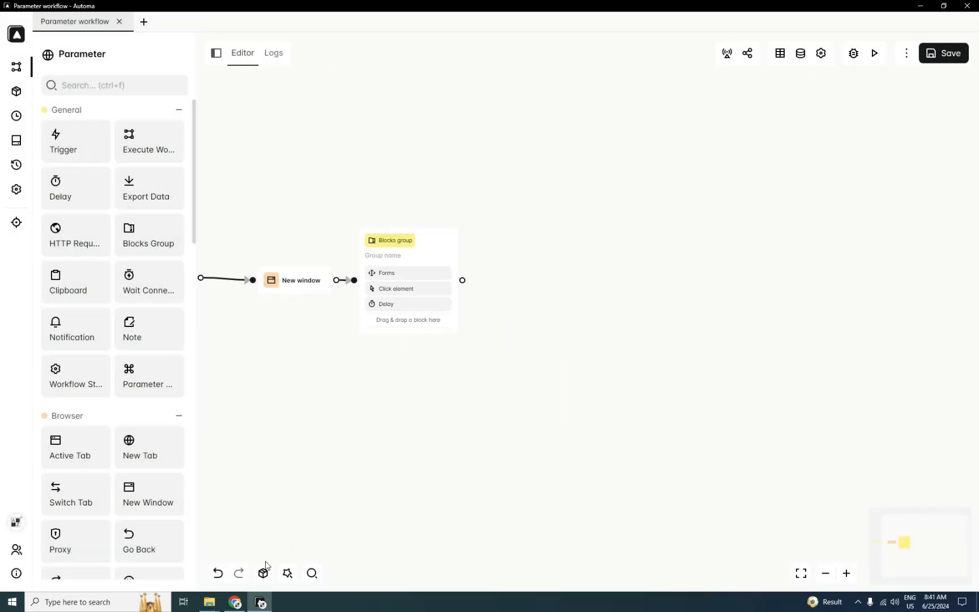
{"action": "mouse_move", "coordinate": [263, 574]}
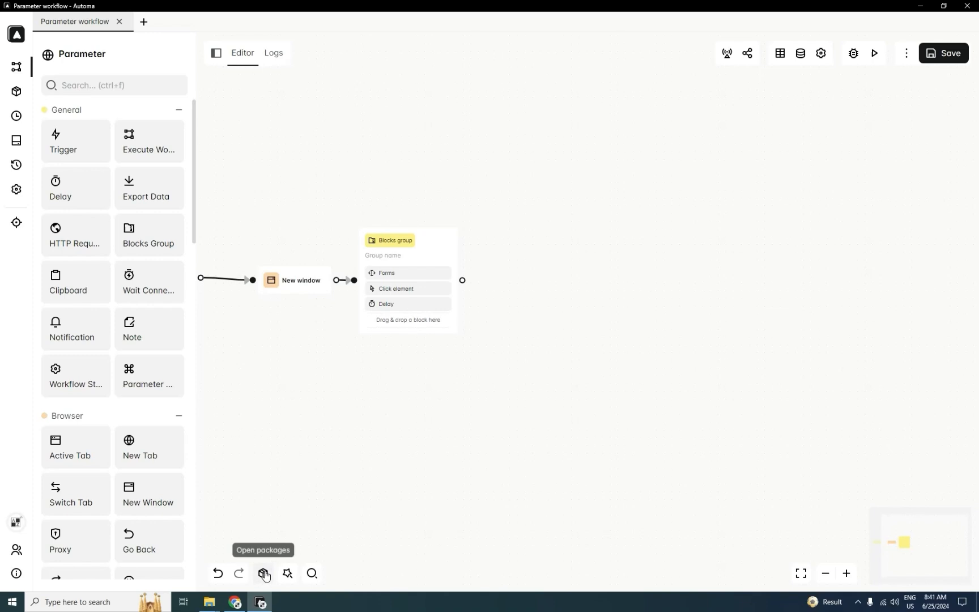
{"action": "left_click", "coordinate": [263, 574]}
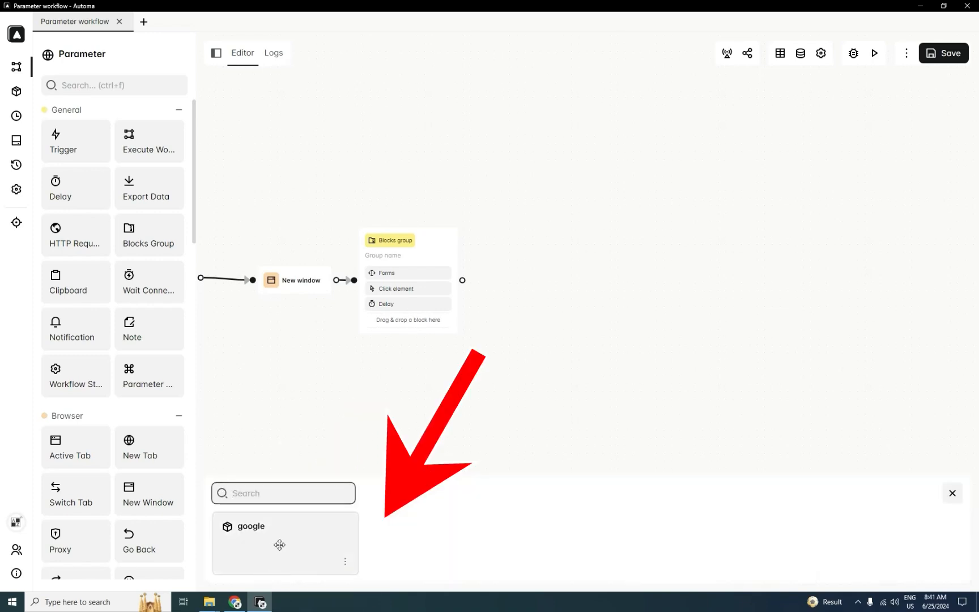